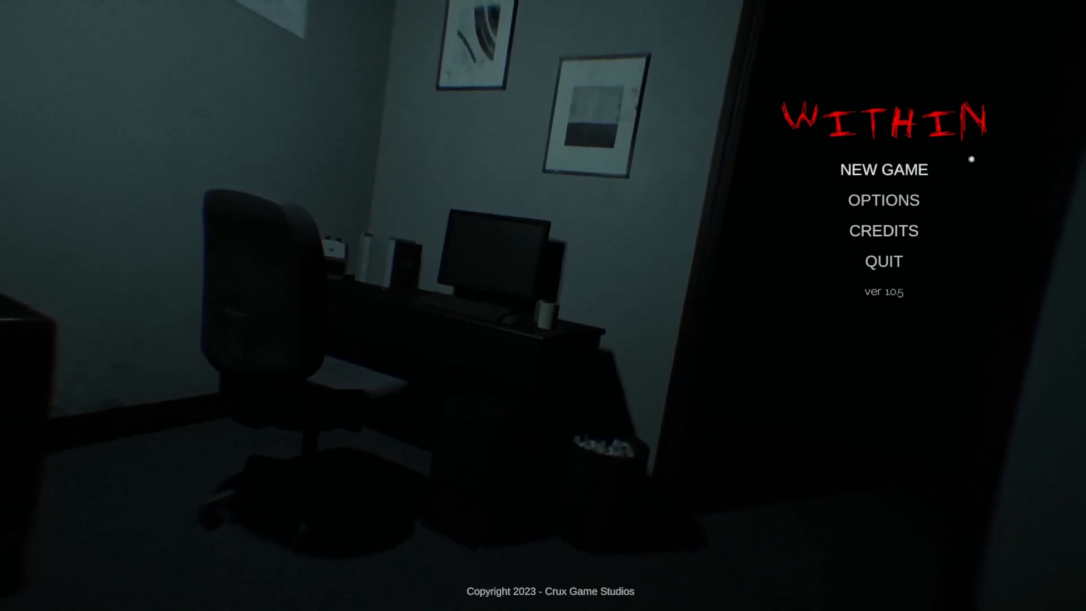
# - Start a new game and ring the door bell to enter the messy apartment
pyautogui.click(883, 169)
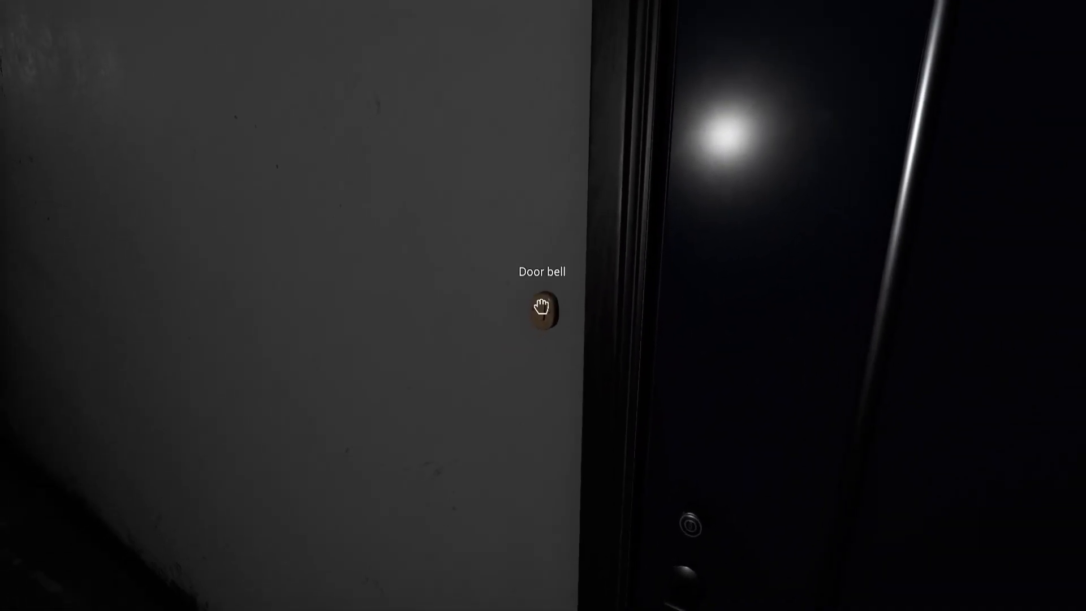
pyautogui.click(543, 310)
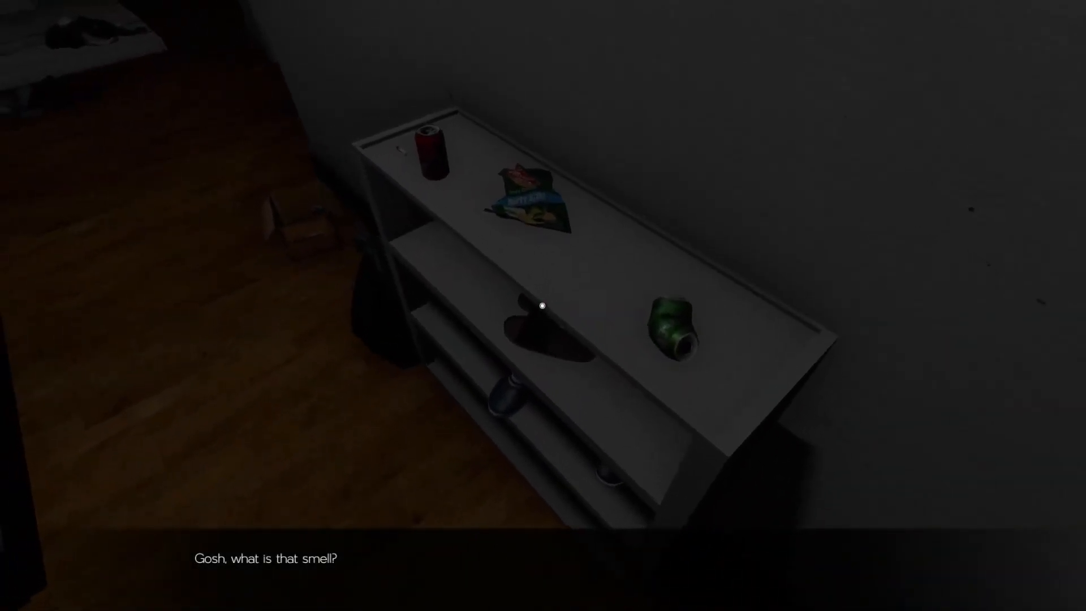
pyautogui.moveTo(542, 306)
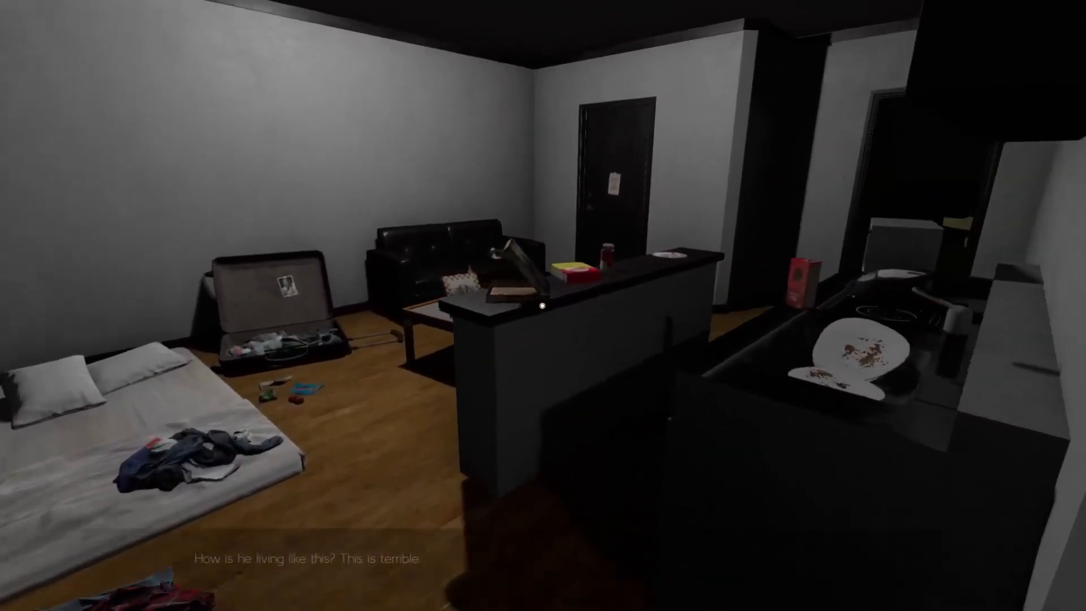
pyautogui.moveTo(543, 305)
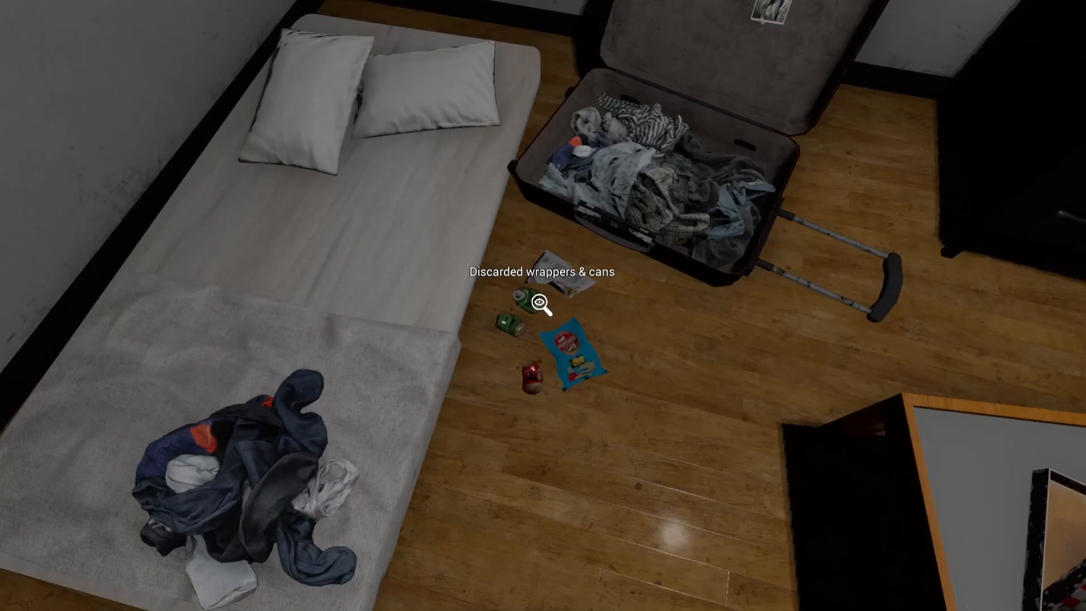
# - Examine the discarded wrappers and cans on the living-room floor near the coffee table
pyautogui.click(542, 305)
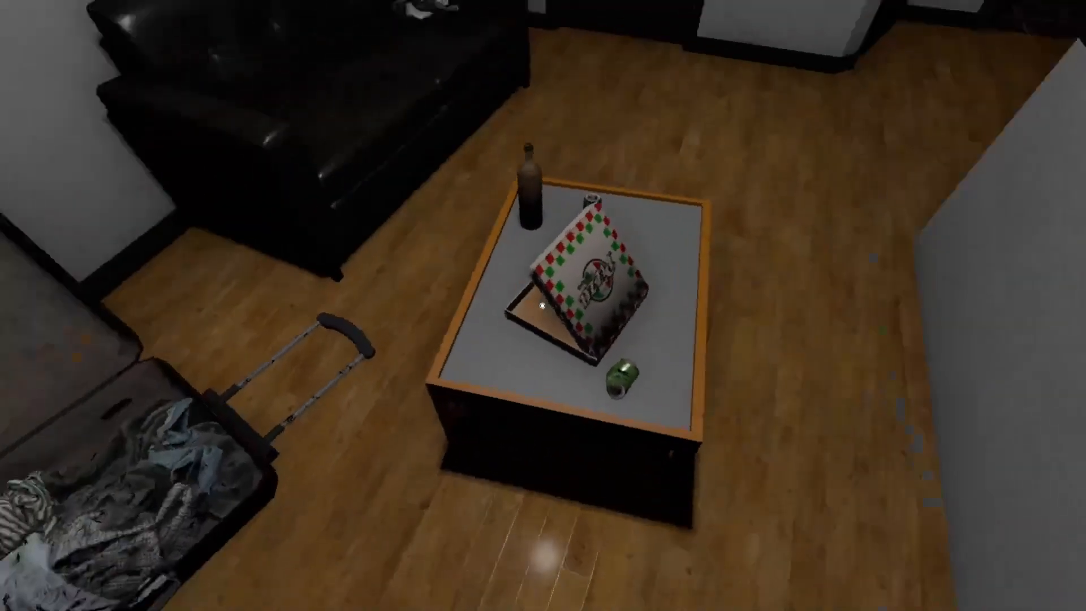
pyautogui.moveTo(543, 306)
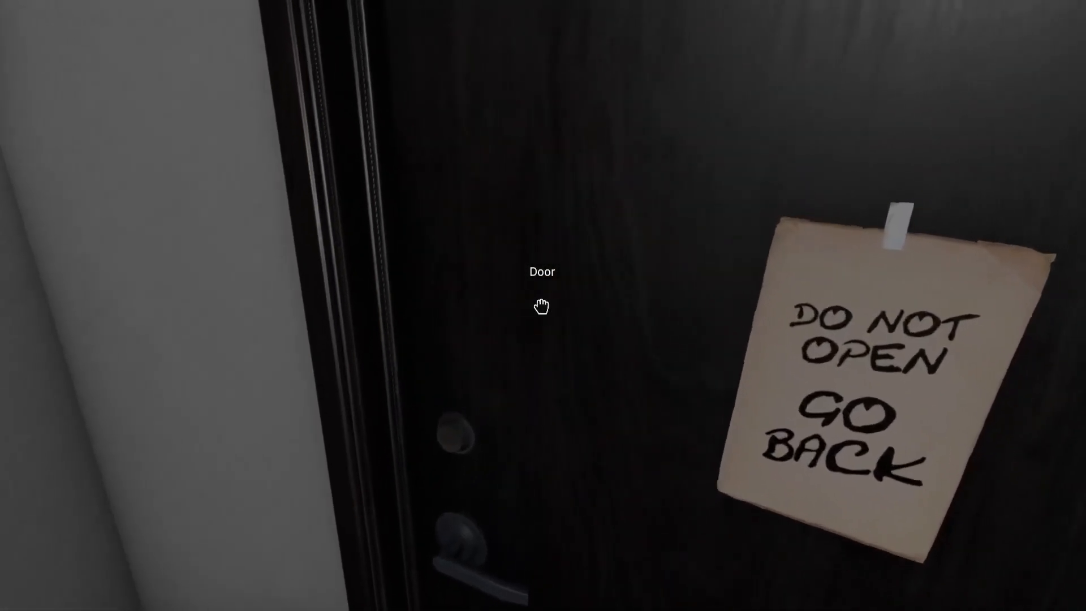
# - Try the front door taped with the 'Do Not Open, Go Back' note
pyautogui.click(541, 289)
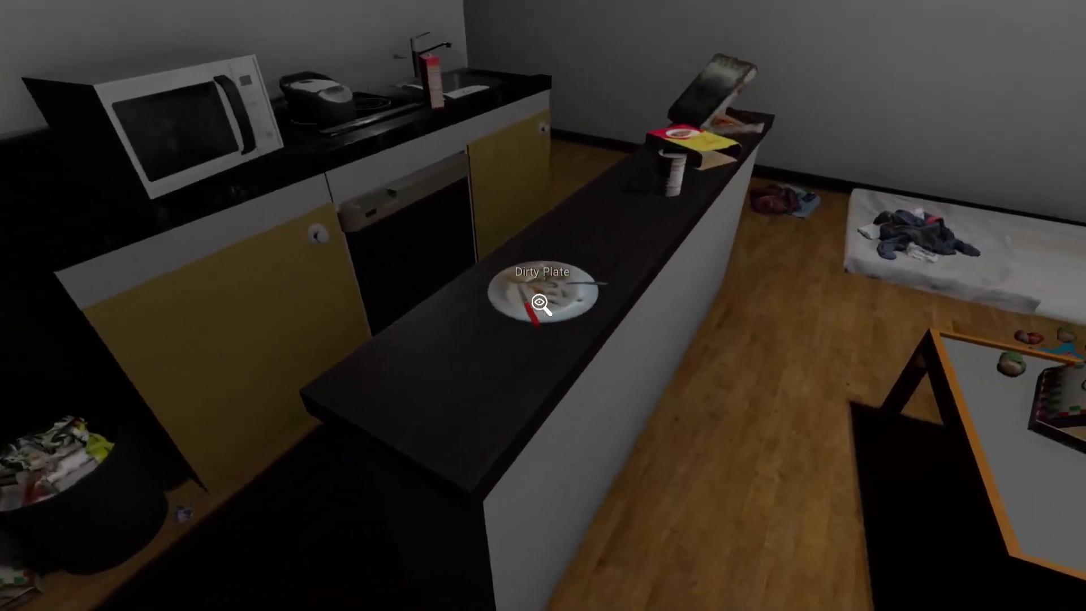
# - Inspect the Dirty Plate on the kitchen island
pyautogui.click(543, 300)
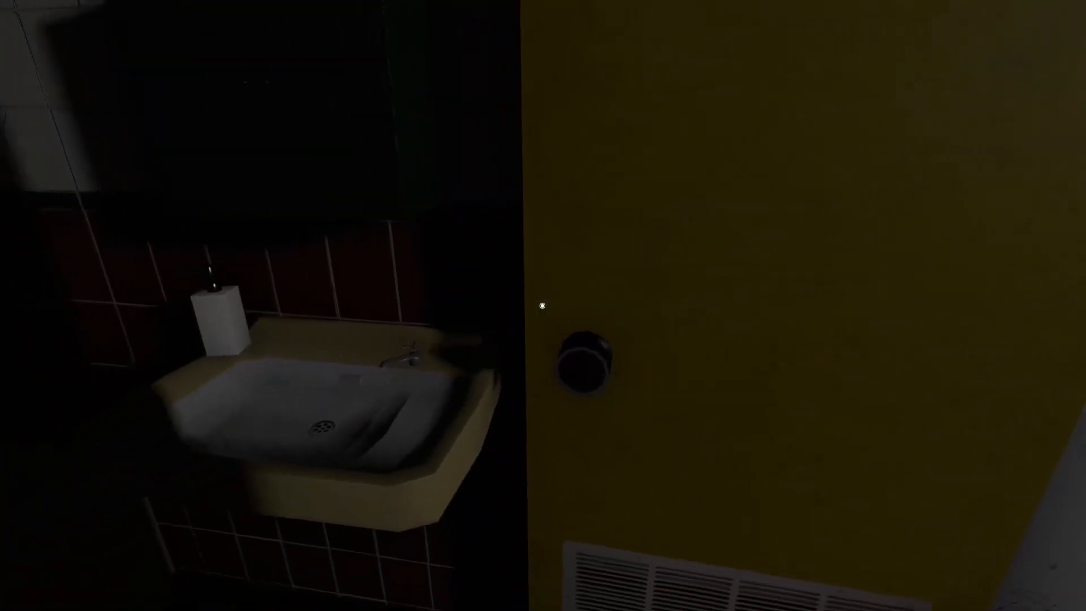
pyautogui.moveTo(543, 306)
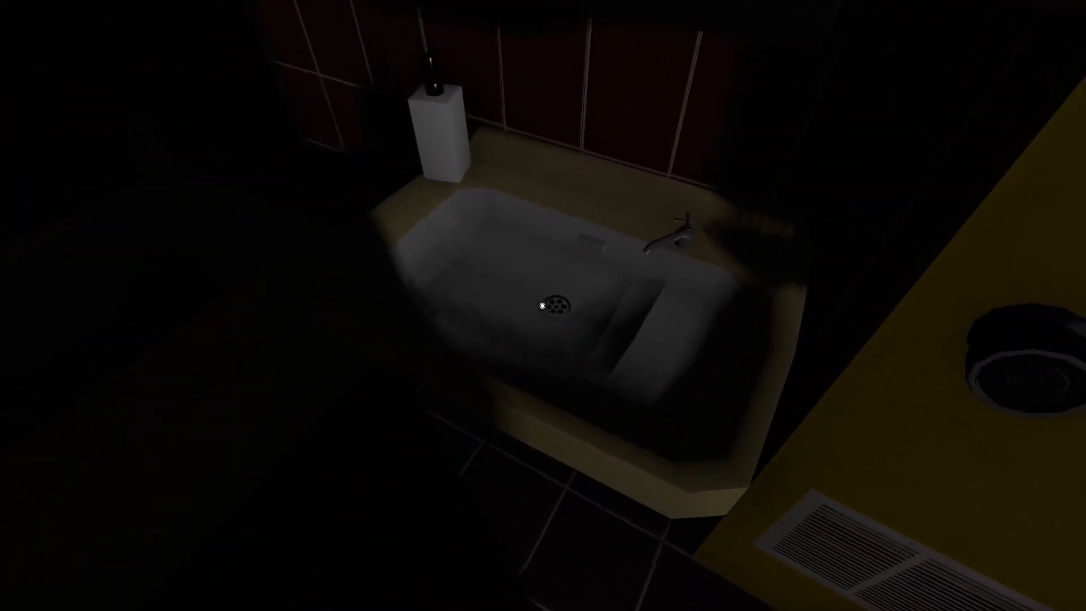
pyautogui.moveTo(543, 306)
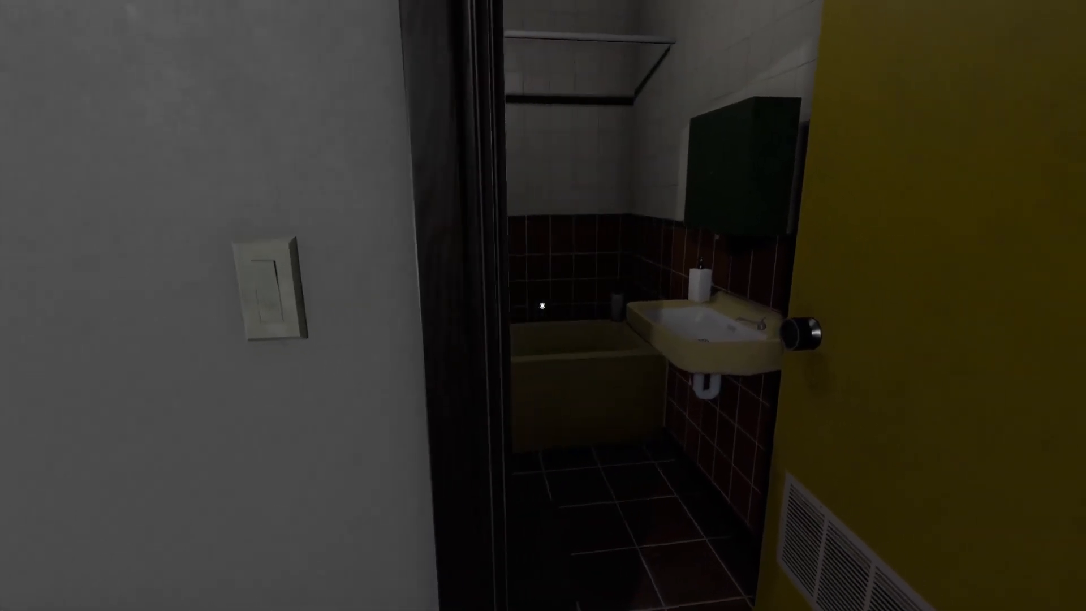
pyautogui.moveTo(543, 306)
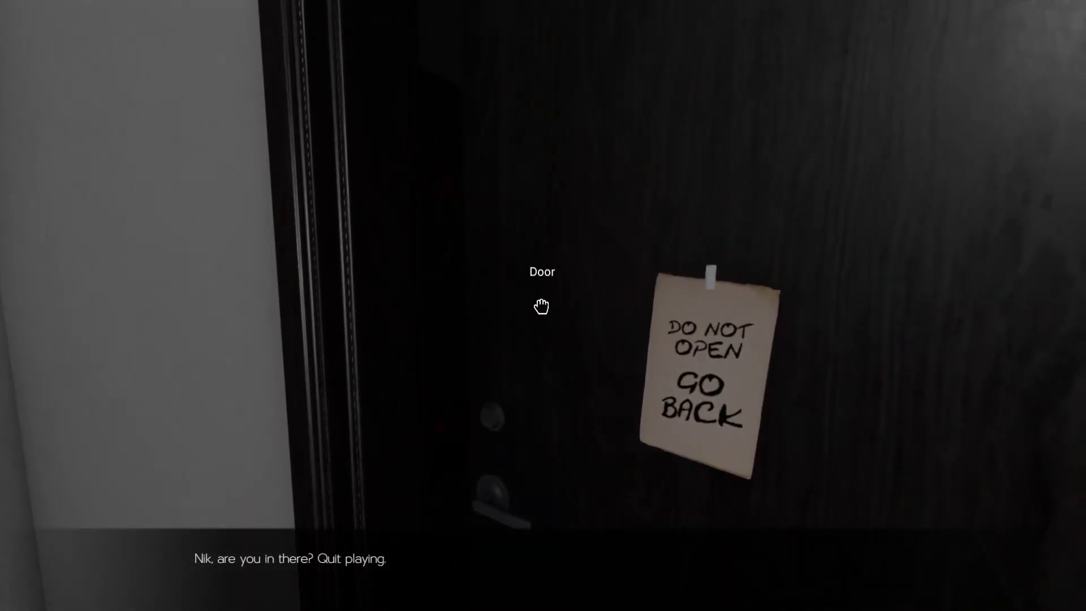
# - Try opening the door bearing the 'Do Not Open, Go Back' warning note
pyautogui.click(541, 305)
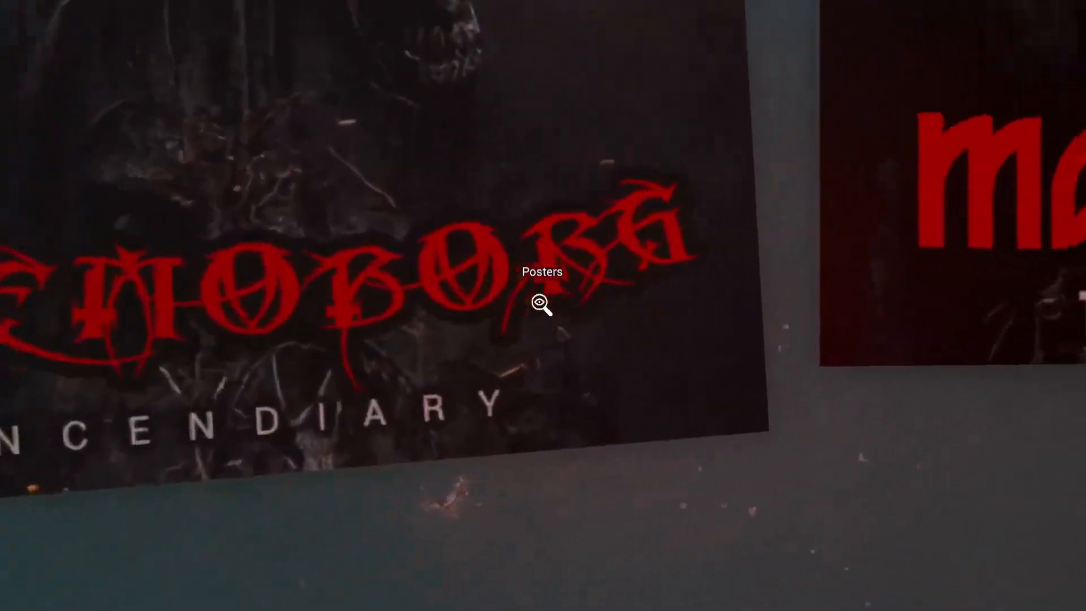
# - Inspect the metal band posters, including the 'Incendiary' one, on the bedroom wall
pyautogui.click(540, 302)
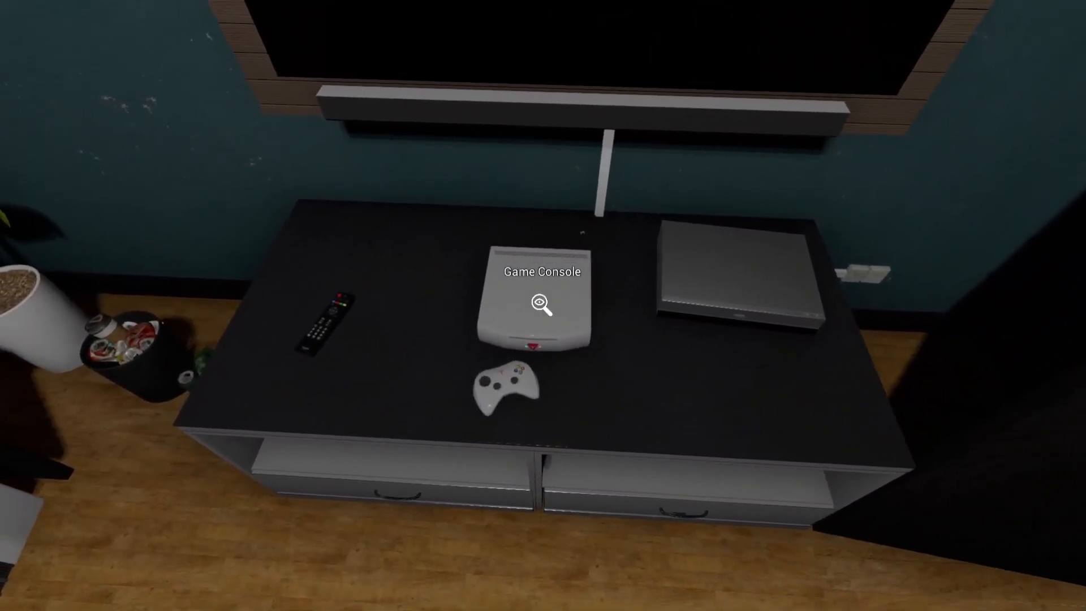
# - Inspect the Game Console on the TV stand
pyautogui.click(541, 305)
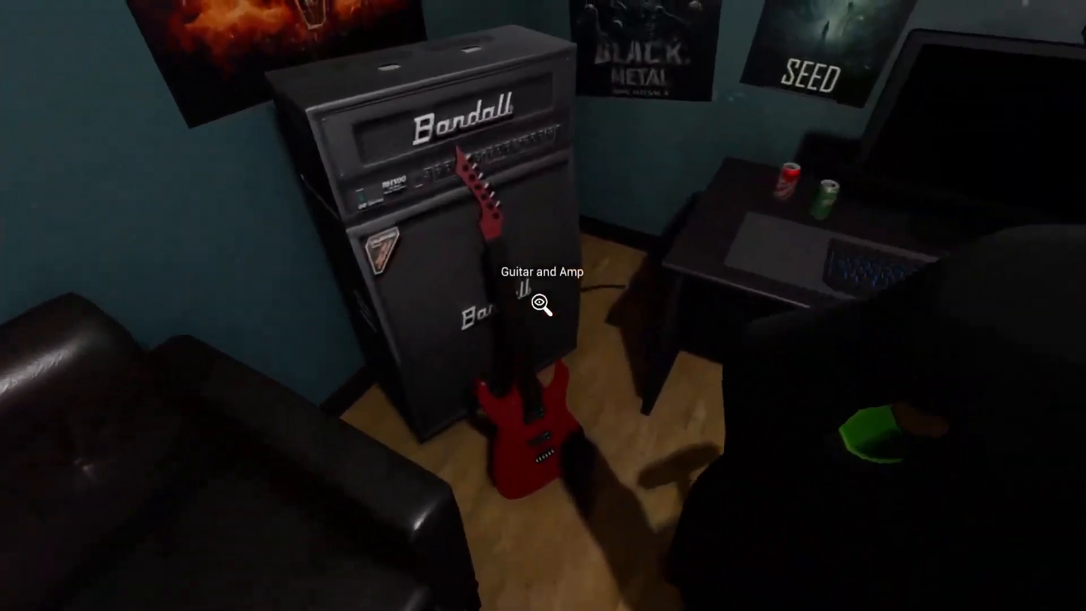
# - Inspect the red Guitar and Amp stack
pyautogui.click(542, 301)
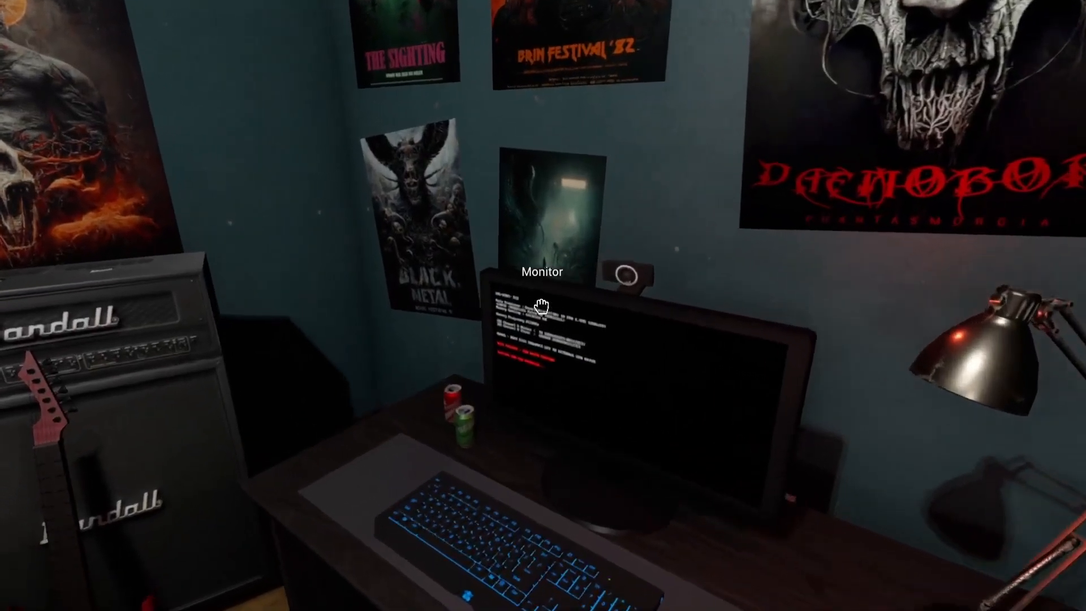
# - Use the desk Monitor showing the boot error text
pyautogui.click(542, 303)
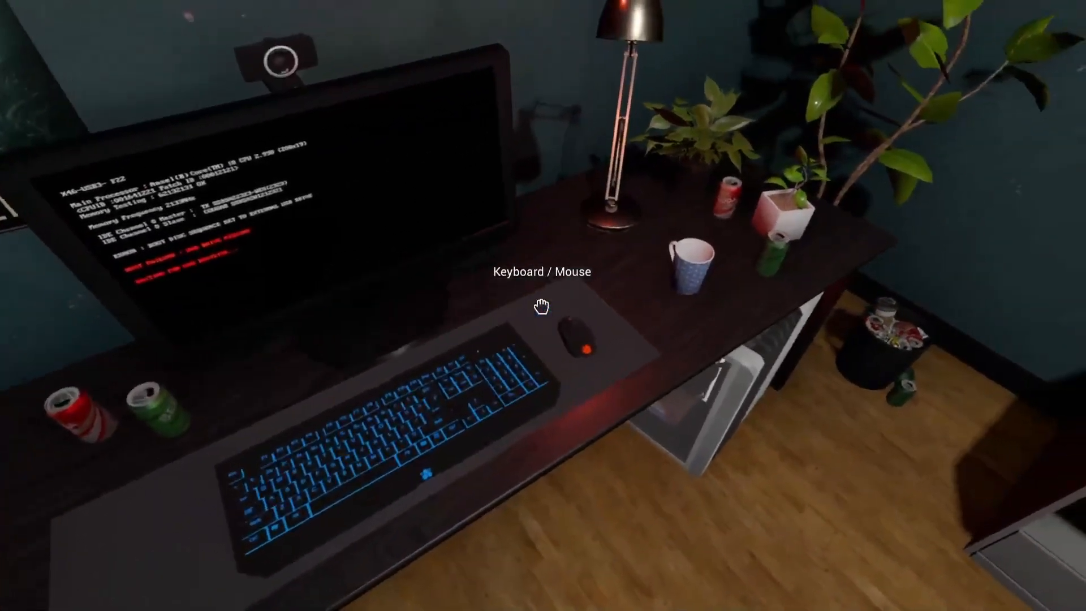
pyautogui.moveTo(542, 306)
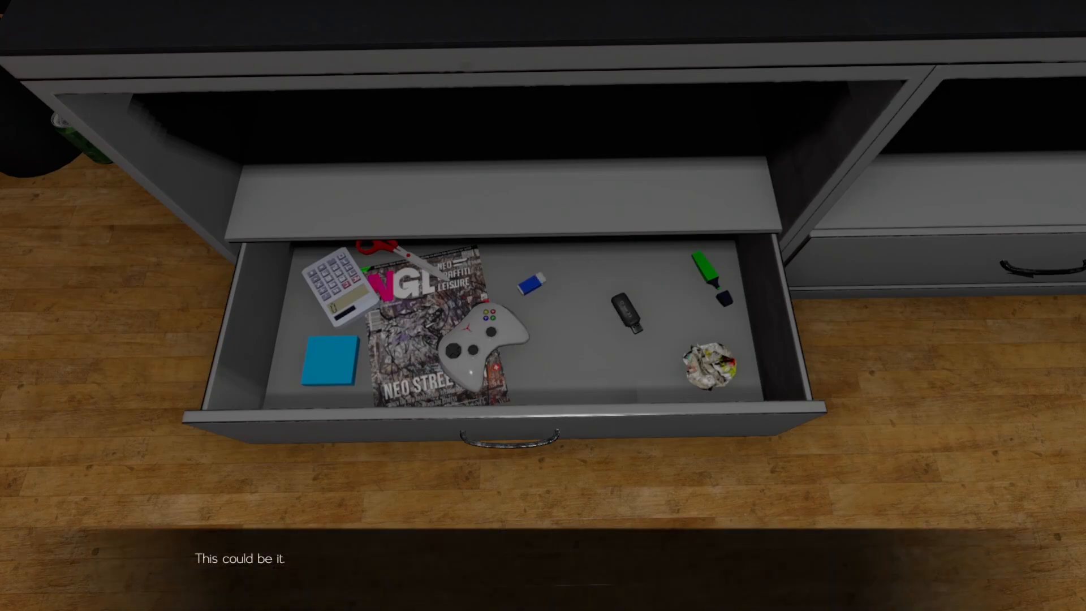
# - Take the USB drive from the drawer to fix the broken computer
pyautogui.click(627, 310)
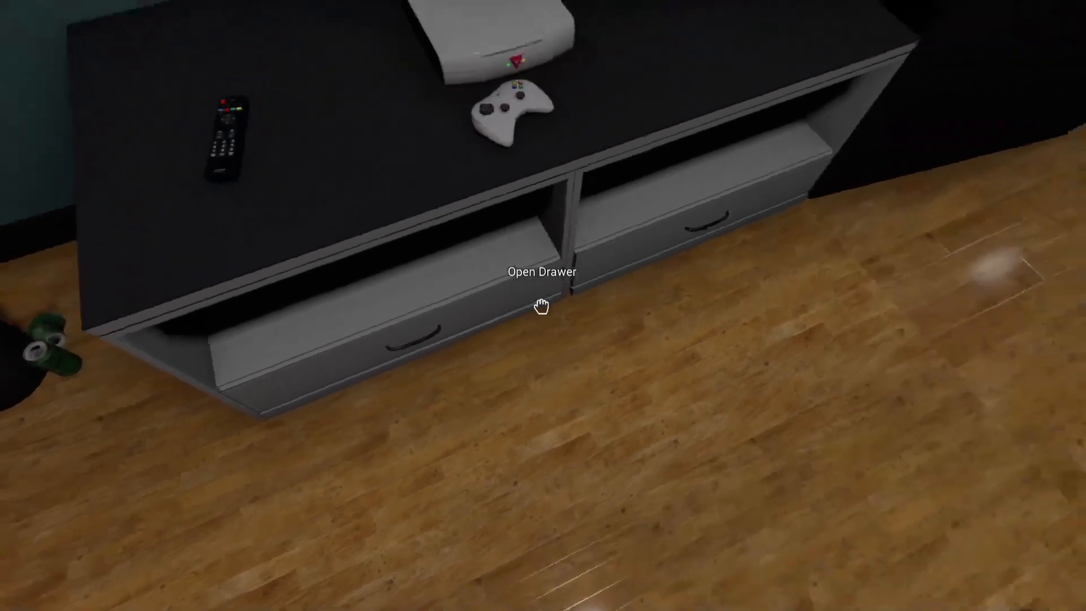
# - Open the drawer under the TV stand
pyautogui.click(542, 305)
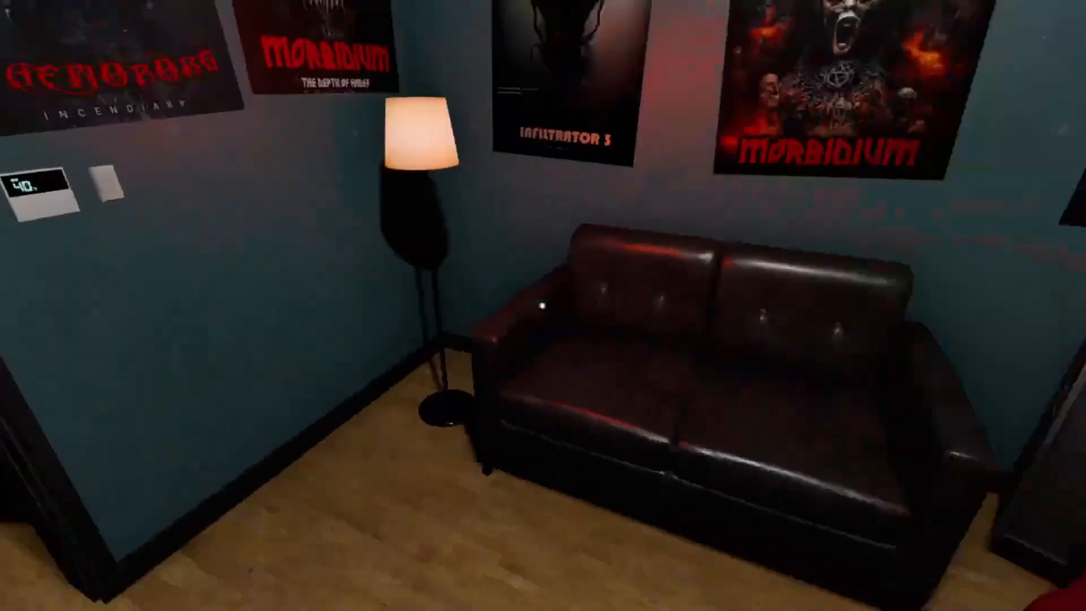
pyautogui.moveTo(543, 305)
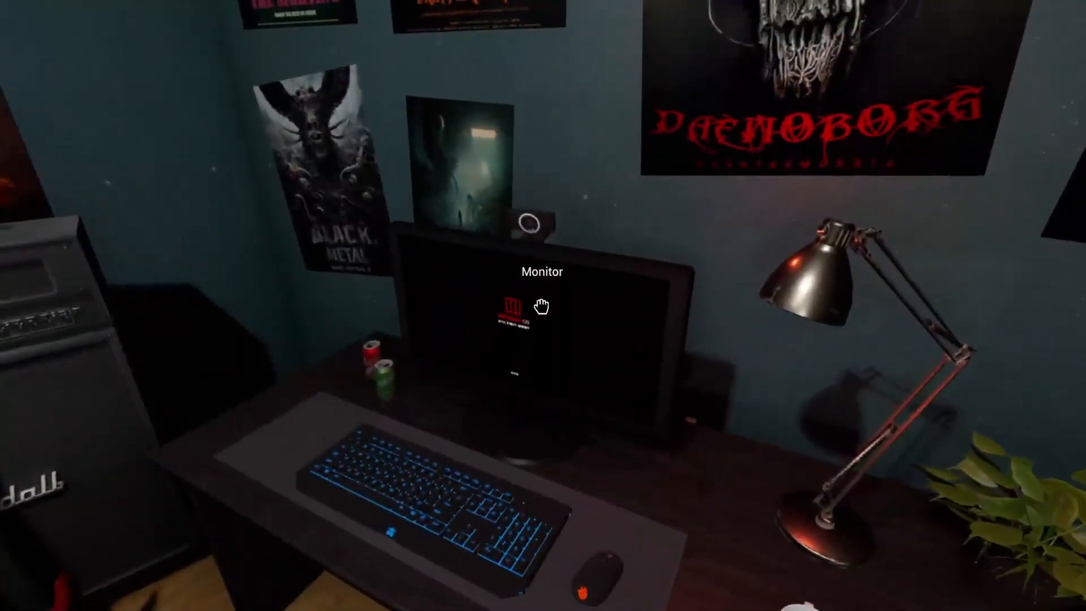
# - Use the desk computer and read Play Log #1 from 23 June
pyautogui.click(542, 309)
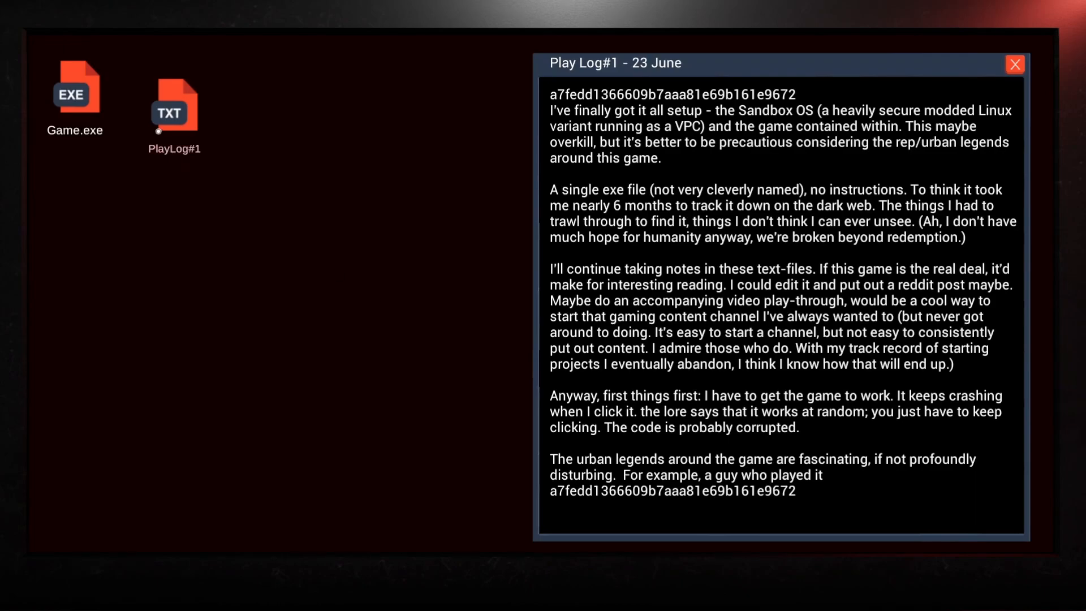
# - Launch Game.exe and dismiss its unknown-error crash message
pyautogui.doubleClick(74, 88)
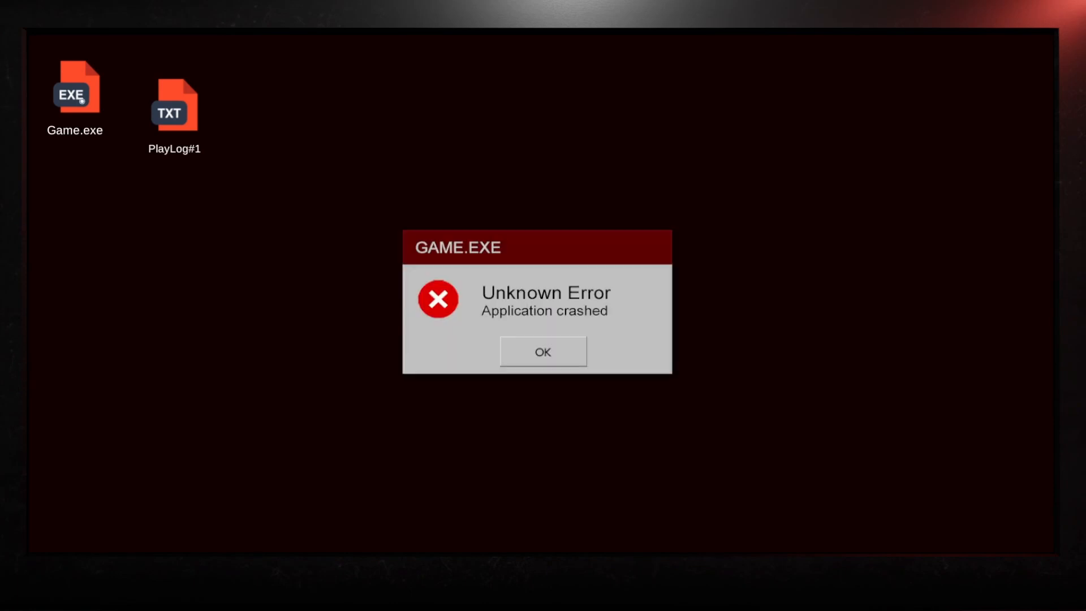
pyautogui.click(542, 351)
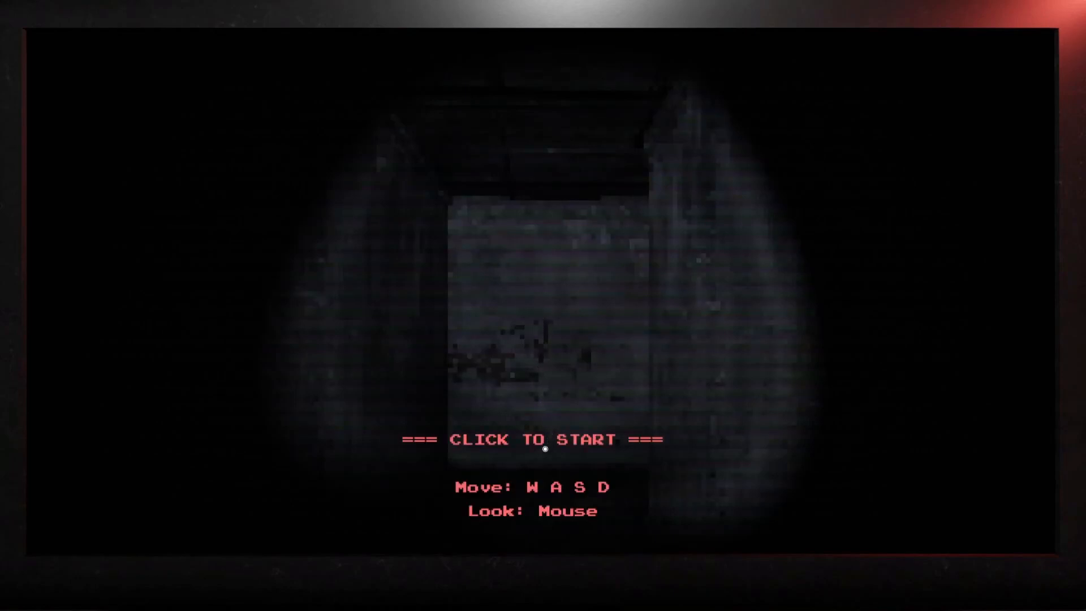
pyautogui.click(542, 438)
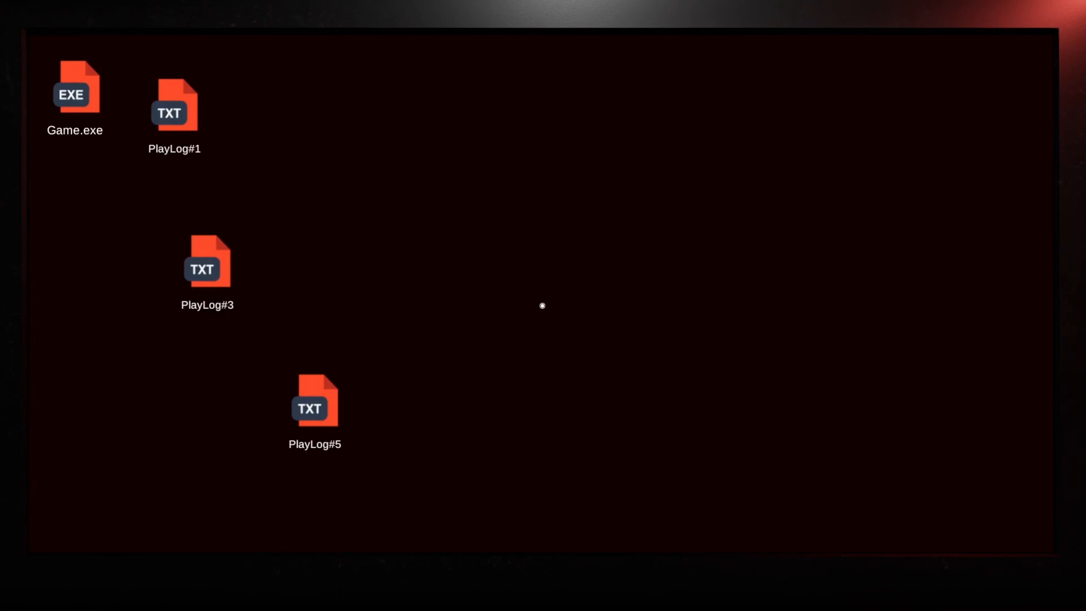
# - Open Play Log #5 from 24 June, about the entity Bael Nageen
pyautogui.doubleClick(314, 400)
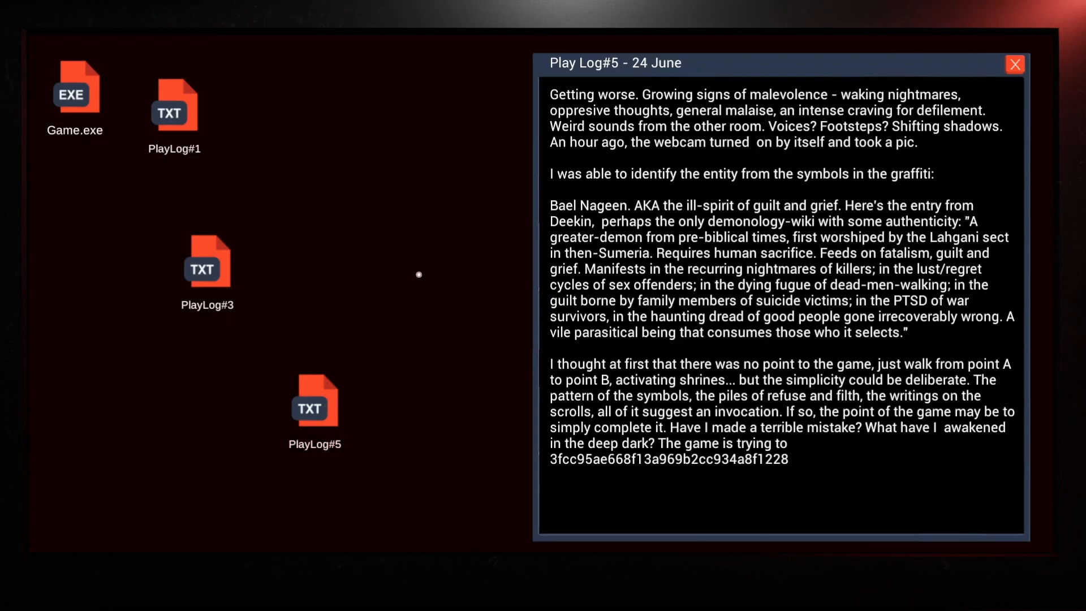
# - Close the Play Log #5 window
pyautogui.click(1014, 65)
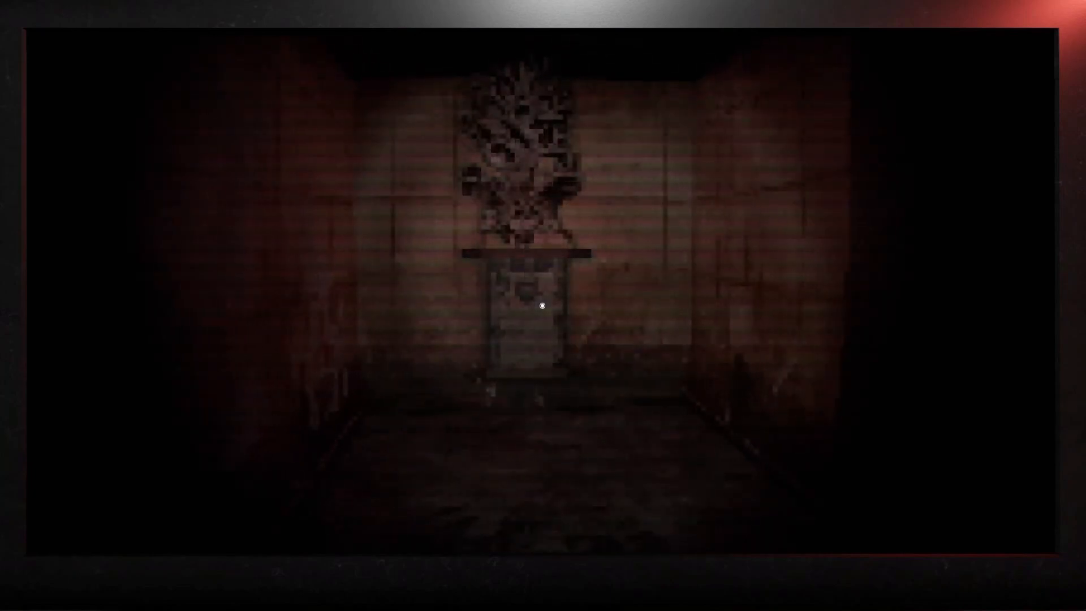
# - Proceed through Game.exe into the red corridor until it crashes
pyautogui.click(542, 304)
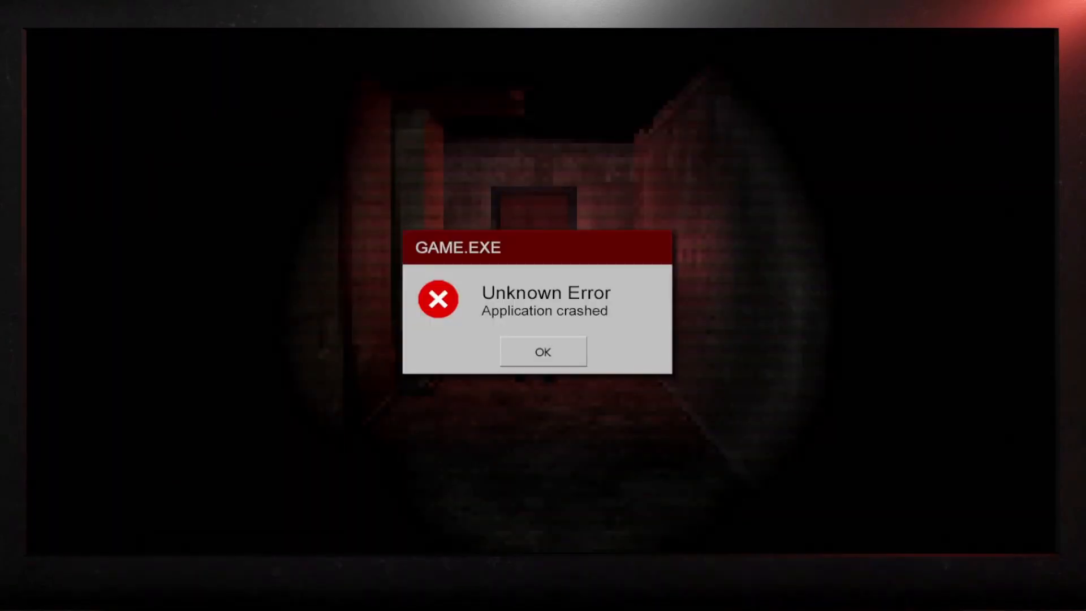
# - Dismiss the Game.exe crash message to return to the apartment
pyautogui.click(543, 351)
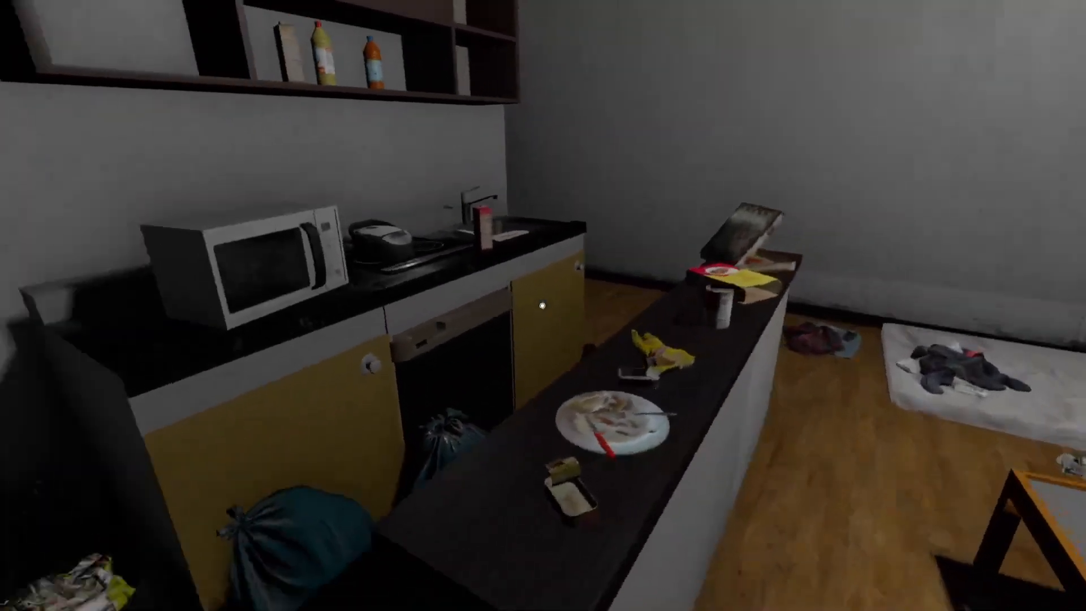
pyautogui.moveTo(543, 305)
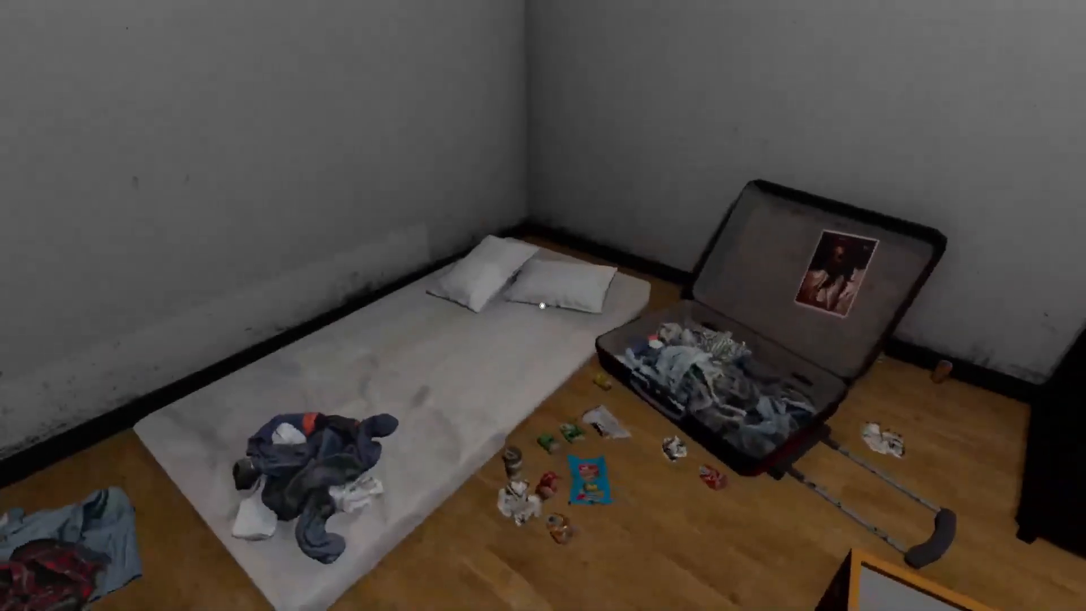
pyautogui.moveTo(542, 306)
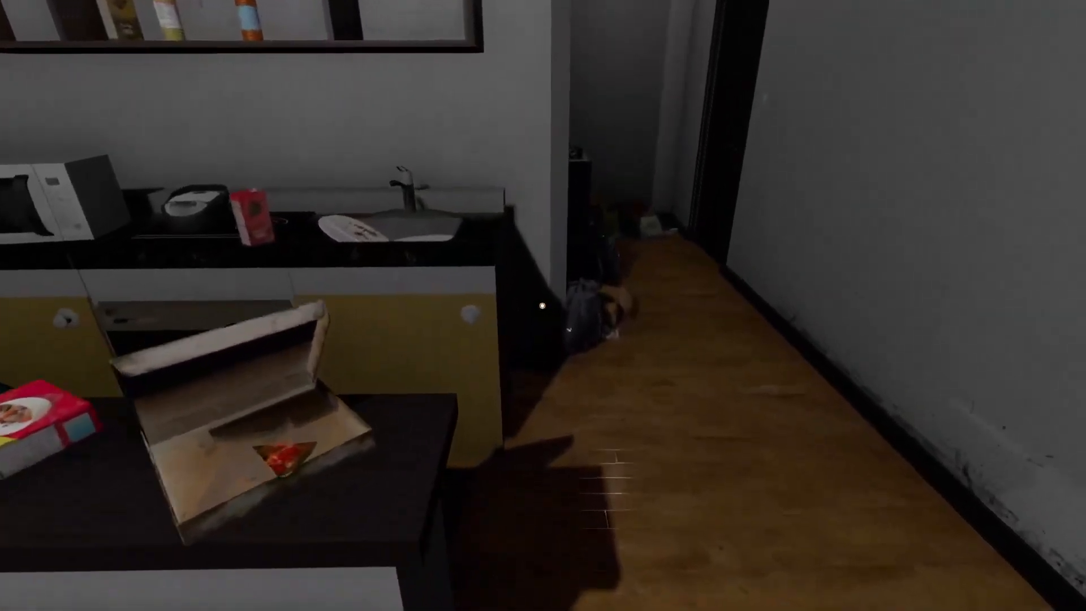
pyautogui.moveTo(543, 306)
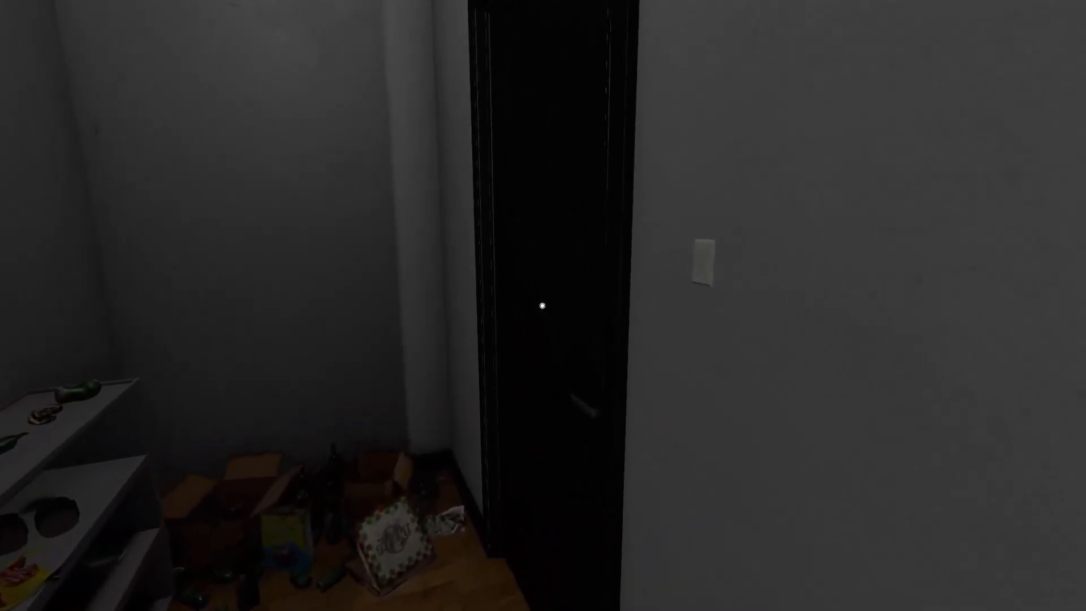
pyautogui.moveTo(543, 307)
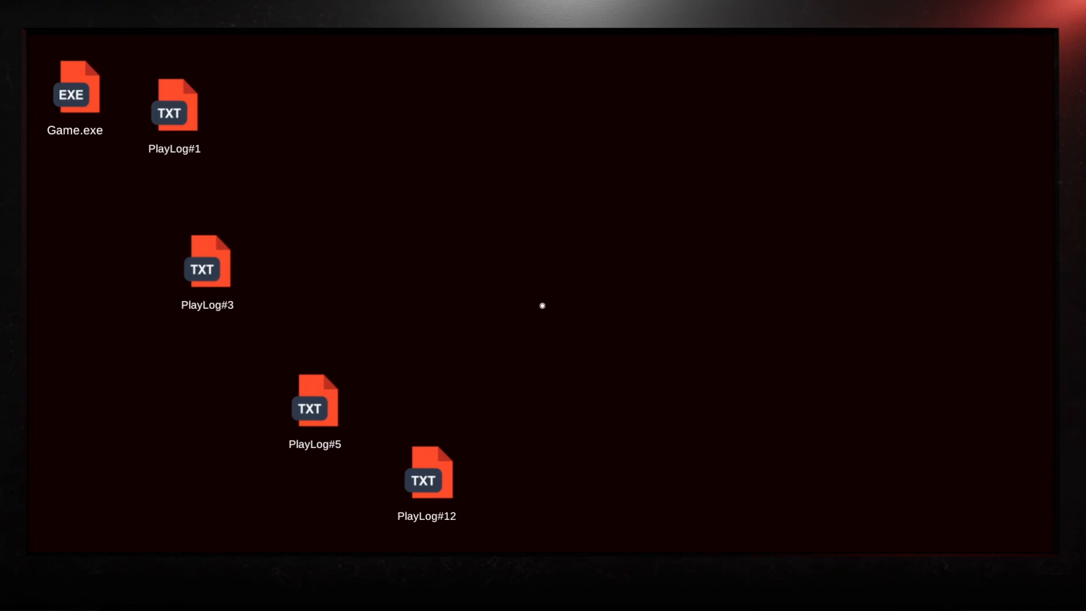
# - Open PlayLog#12 from 25 June on the desktop
pyautogui.doubleClick(426, 472)
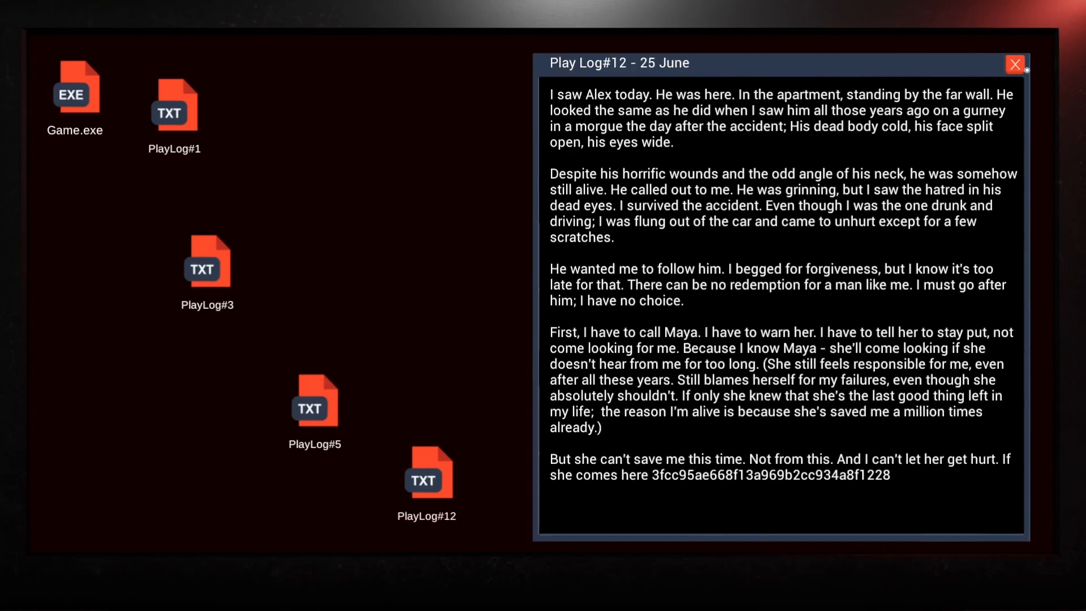
# - Close the Play Log #12 window
pyautogui.click(1015, 64)
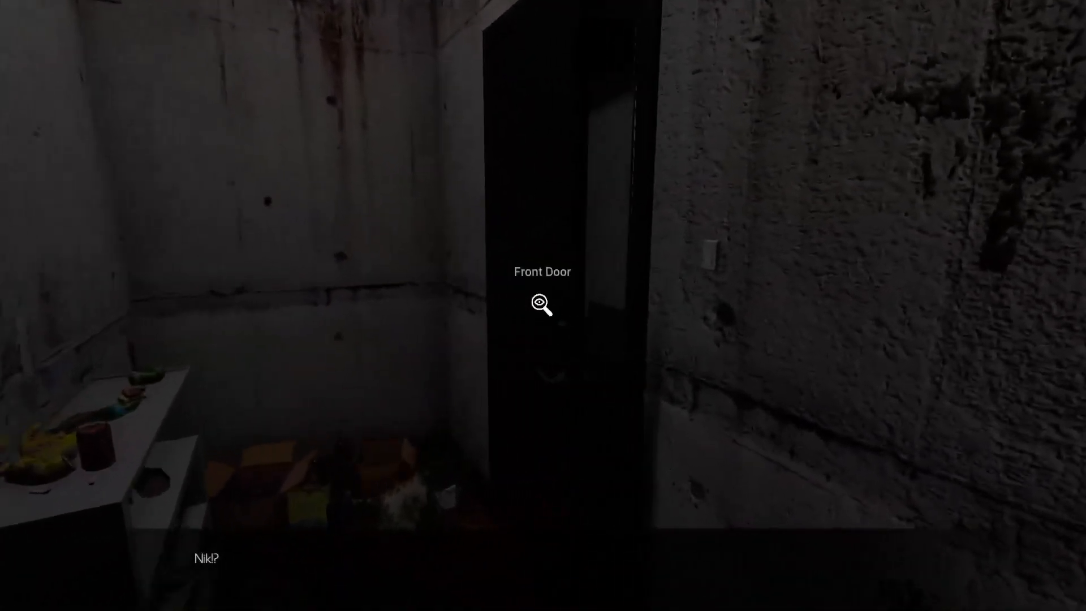
# - Open the apartment's front door to reach the elevator corridor
pyautogui.click(542, 303)
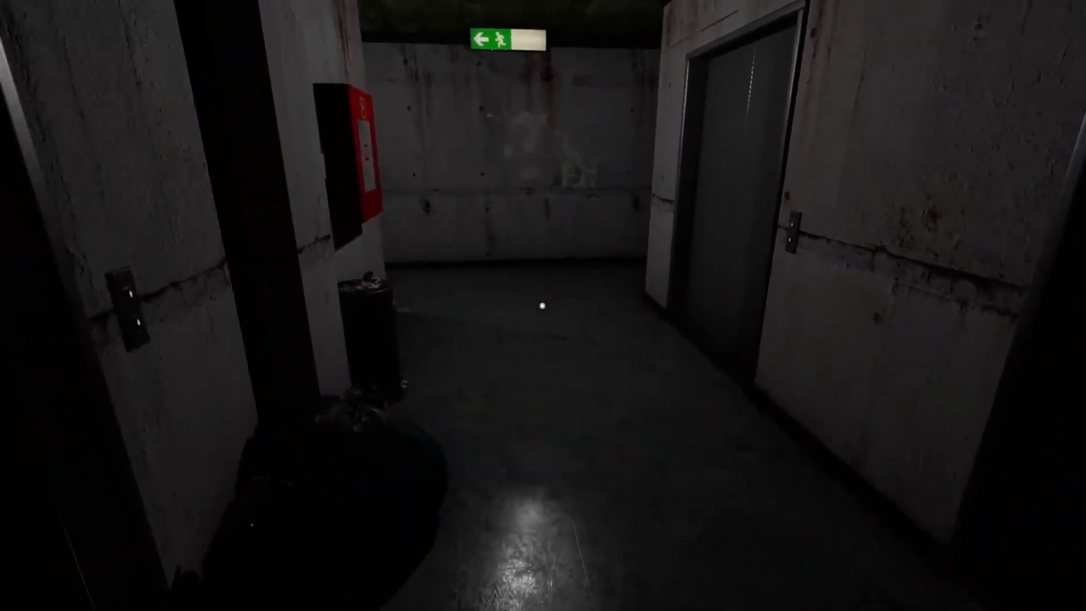
pyautogui.moveTo(543, 305)
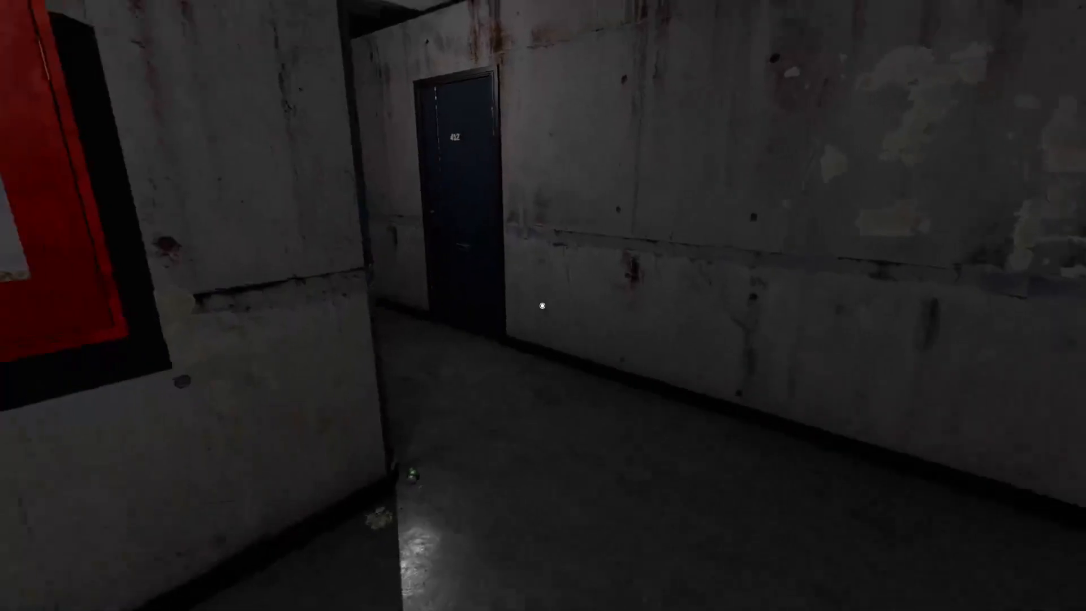